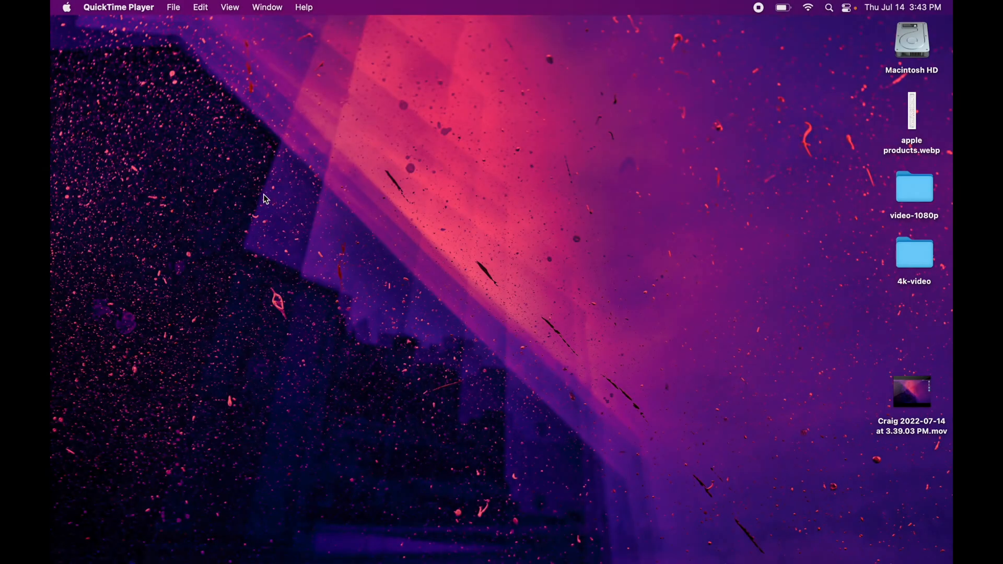
pyautogui.moveTo(212, 146)
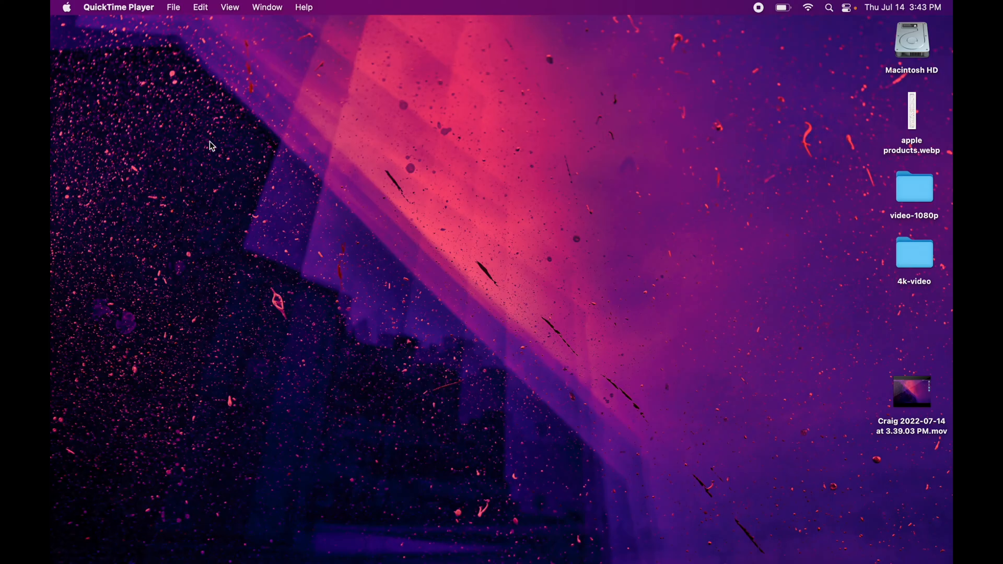
pyautogui.moveTo(180, 110)
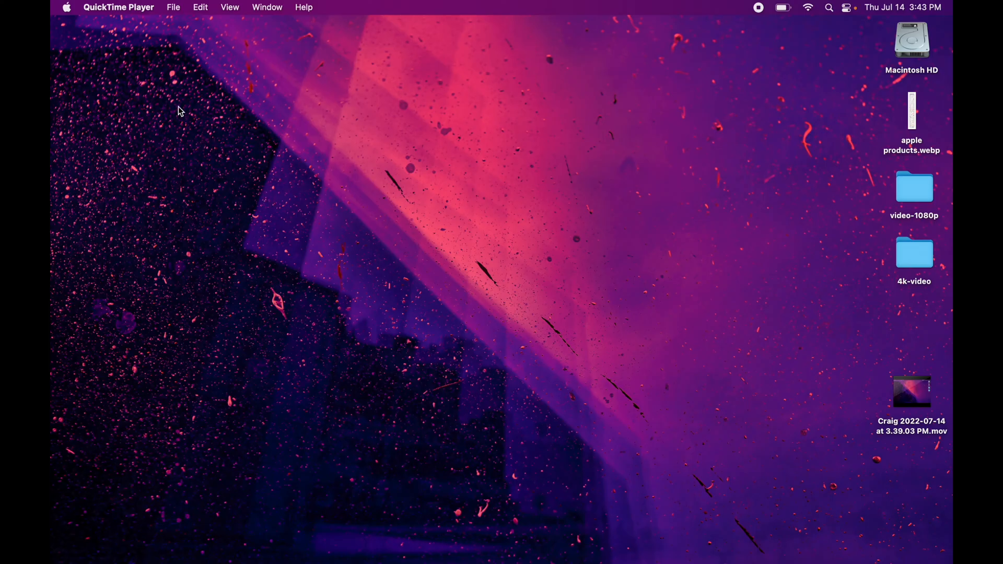
# Step: Bring up System Preferences from the Apple menu
pyautogui.click(66, 8)
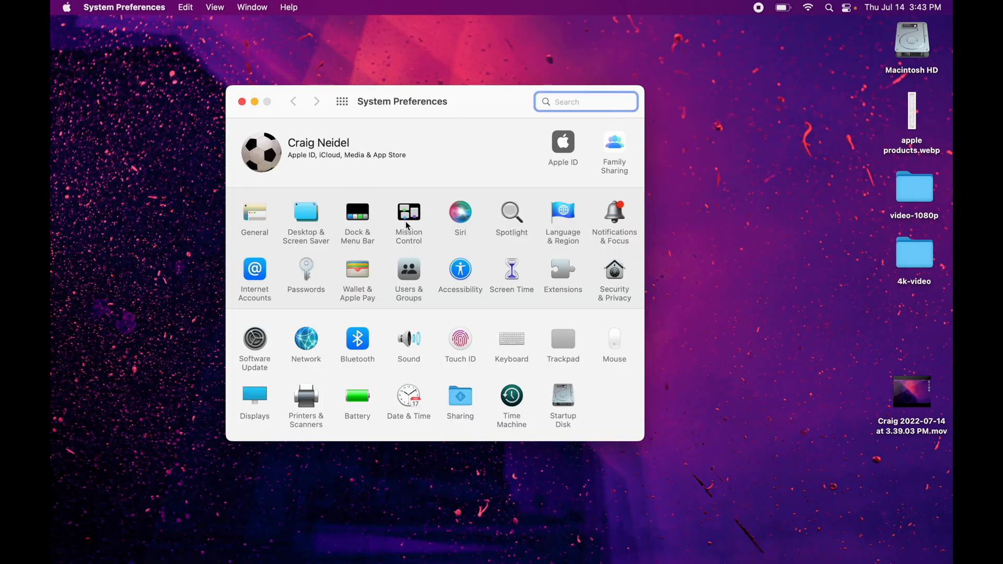
pyautogui.moveTo(398, 137)
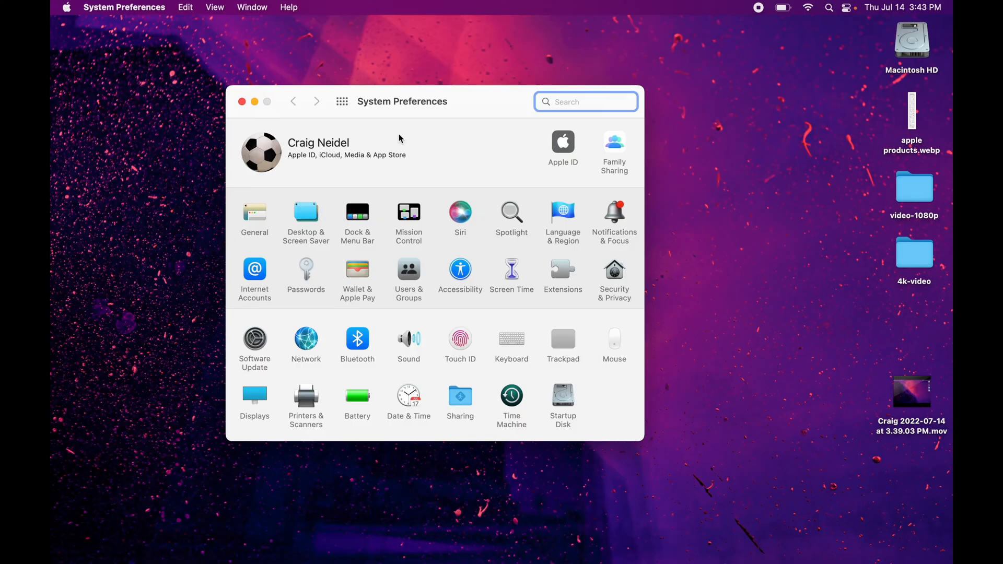
pyautogui.moveTo(127, 66)
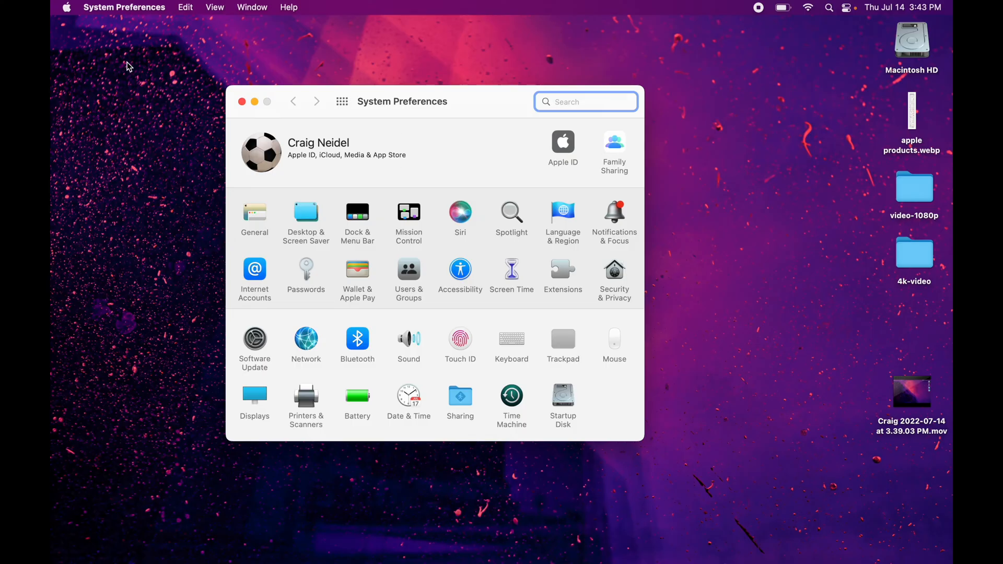
pyautogui.click(124, 7)
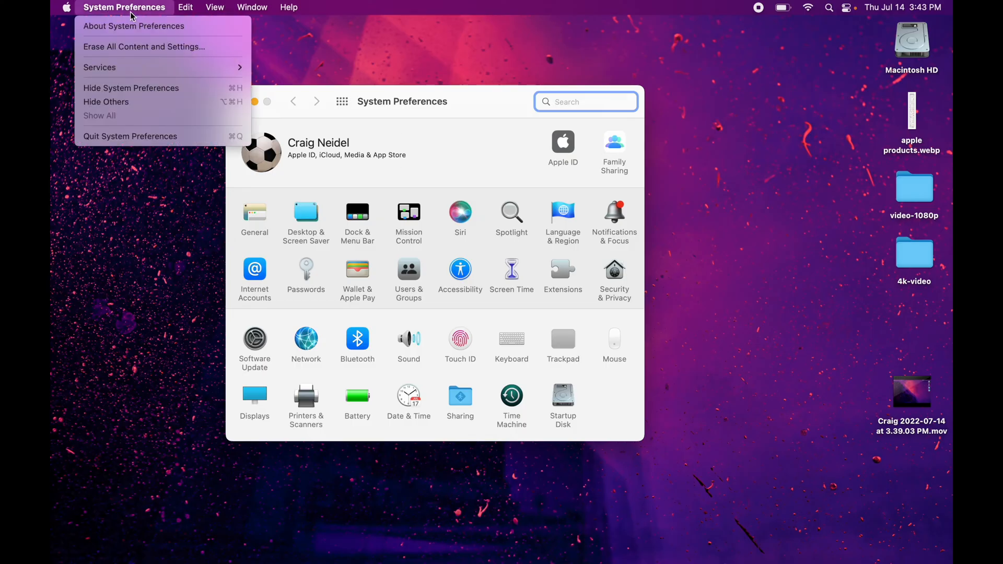
pyautogui.moveTo(143, 46)
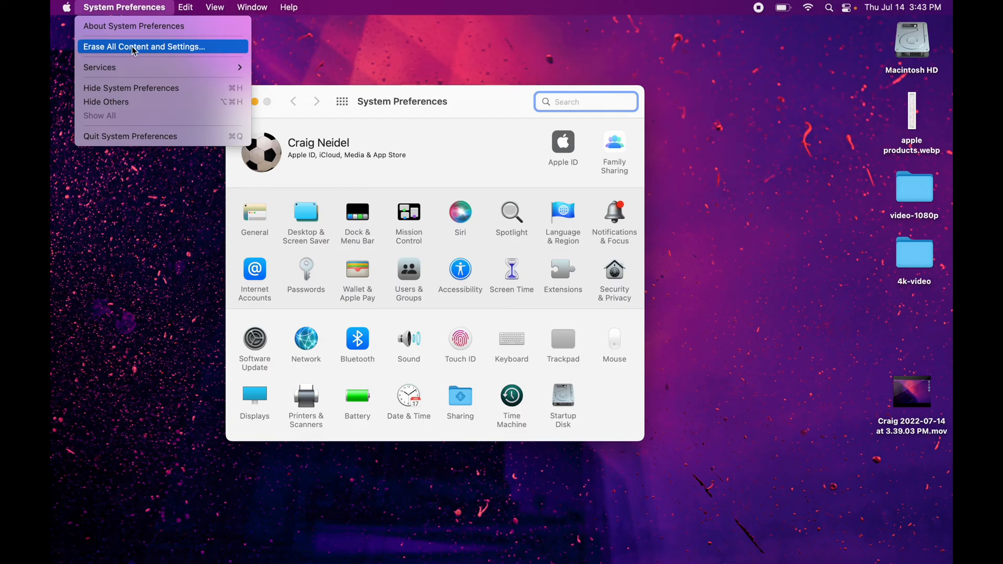
pyautogui.moveTo(144, 50)
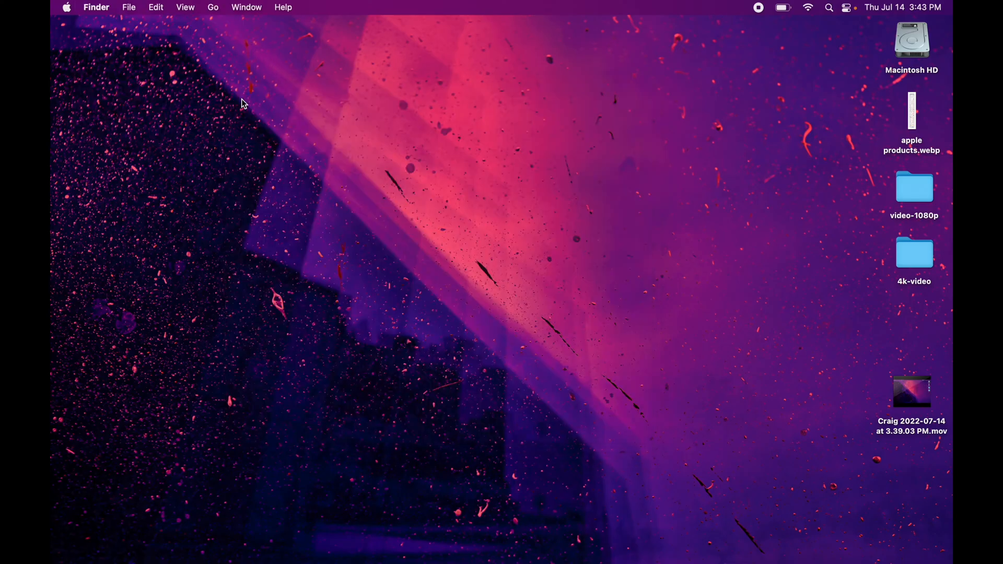
pyautogui.click(65, 8)
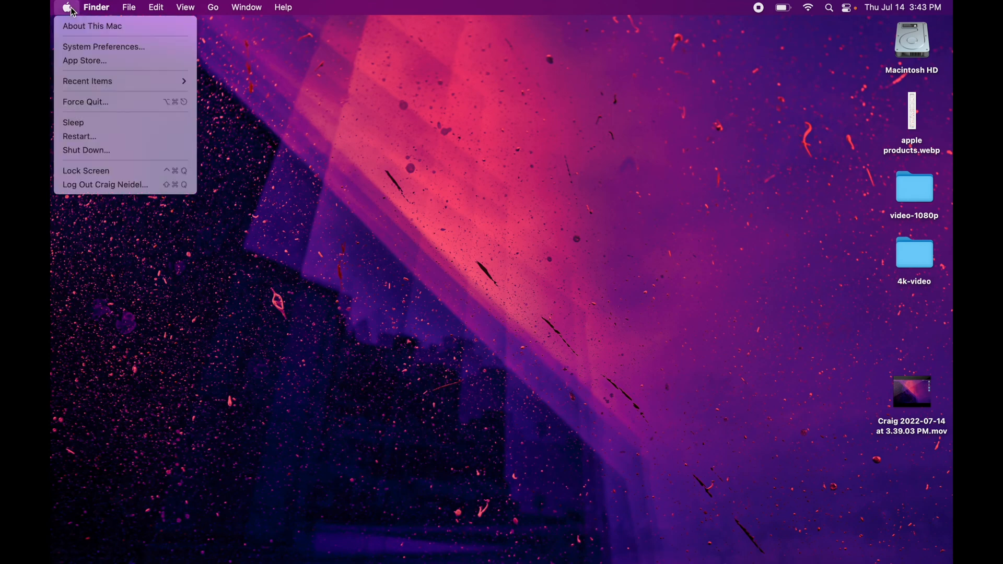
pyautogui.click(104, 46)
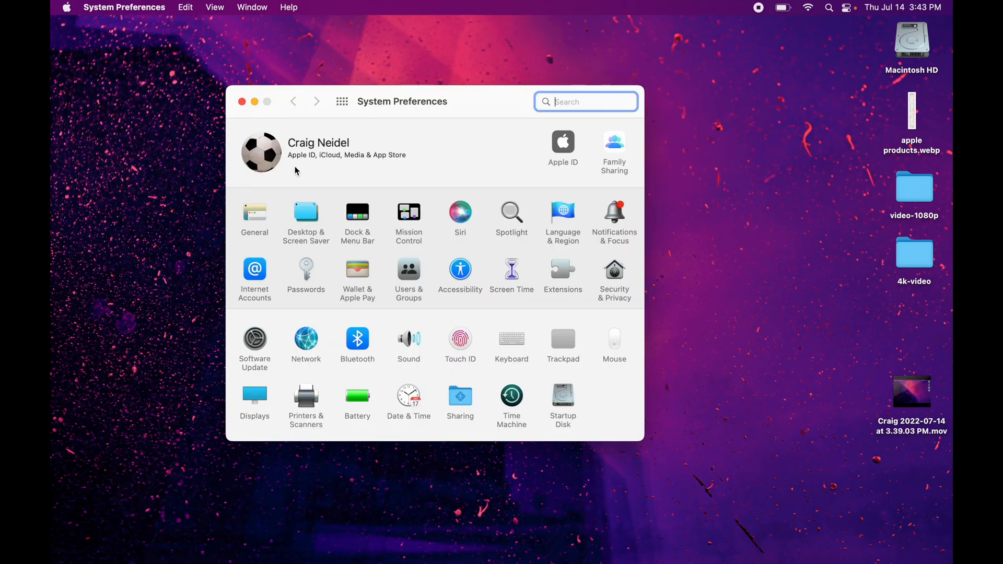
pyautogui.moveTo(125, 12)
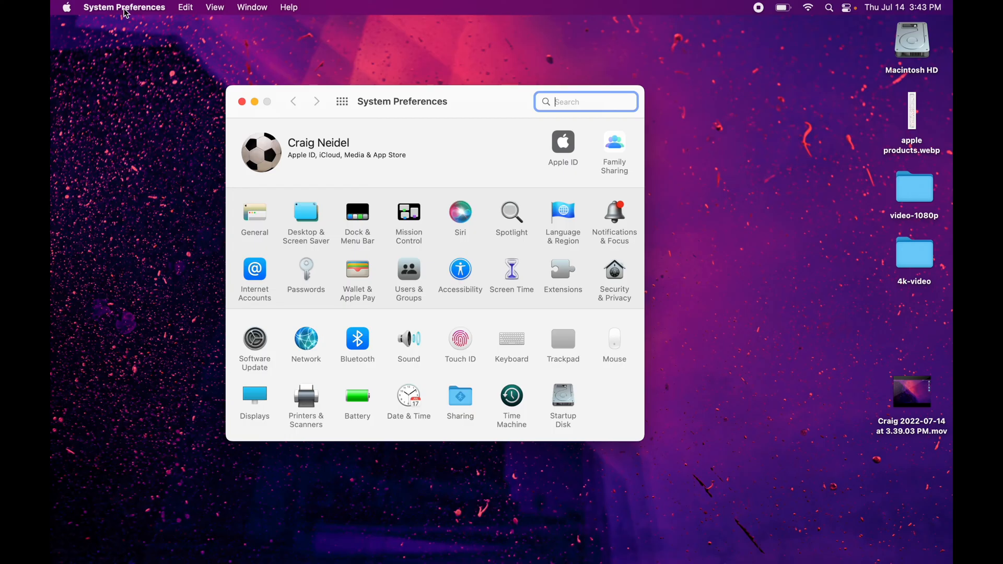
# Step: Start Erase All Content and Settings from the System Preferences menu
pyautogui.click(125, 7)
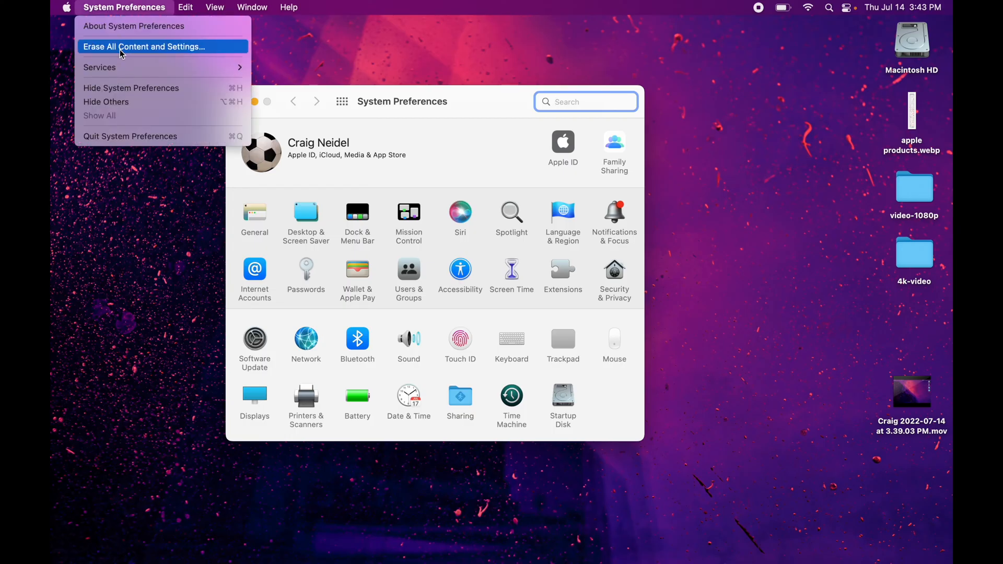
pyautogui.click(144, 46)
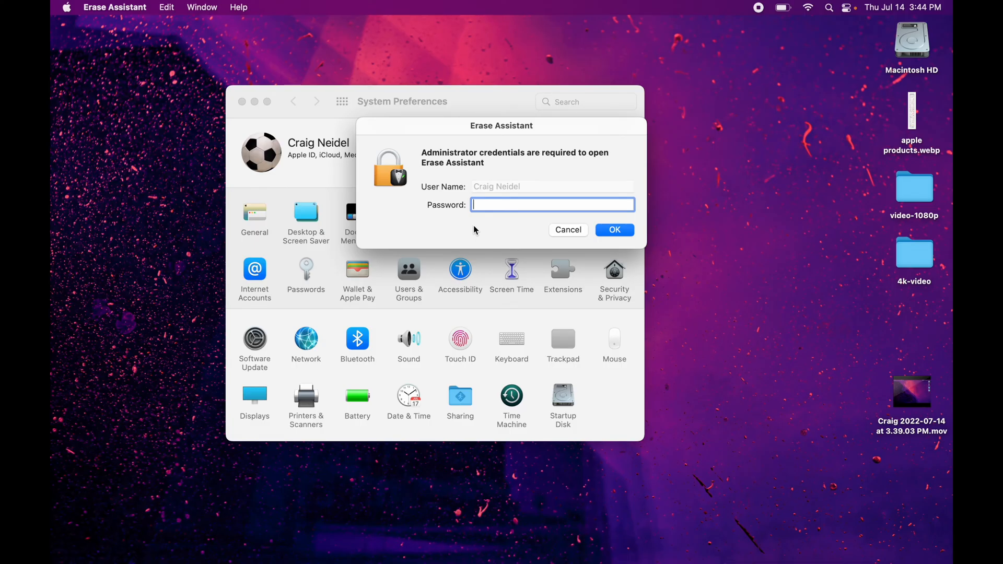
pyautogui.moveTo(600, 238)
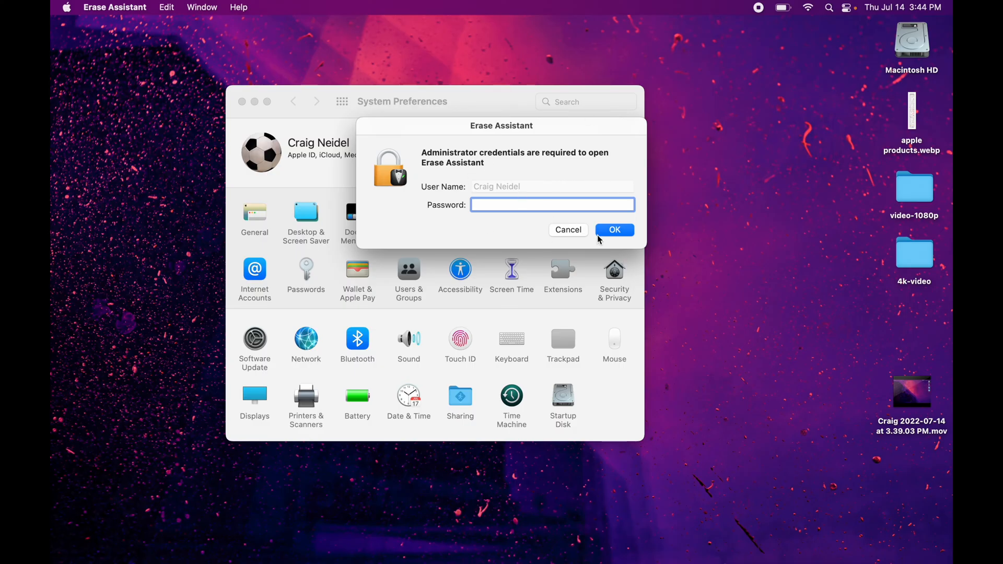
pyautogui.moveTo(503, 132)
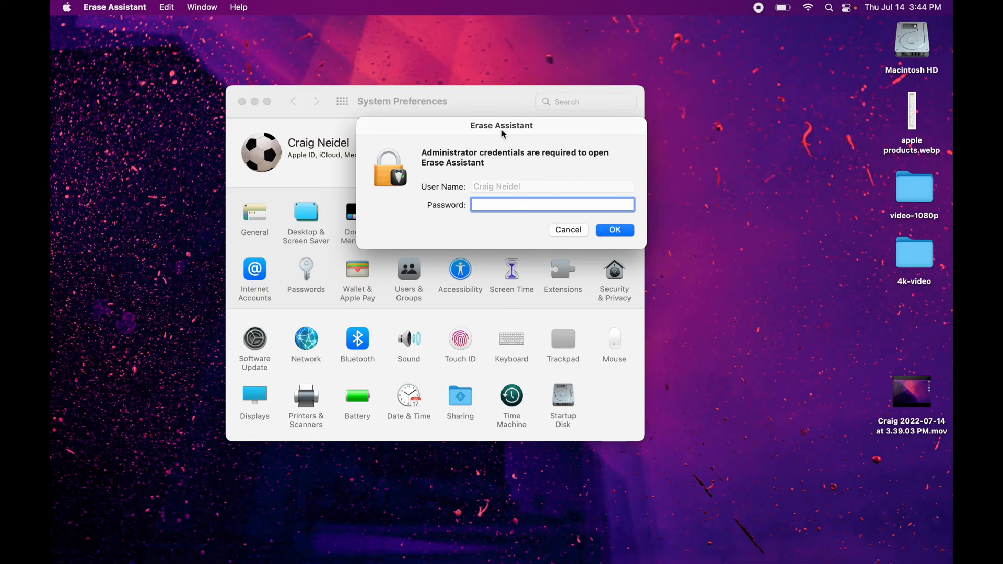
# Step: Submit the administrator password to unlock Erase Assistant
pyautogui.click(613, 230)
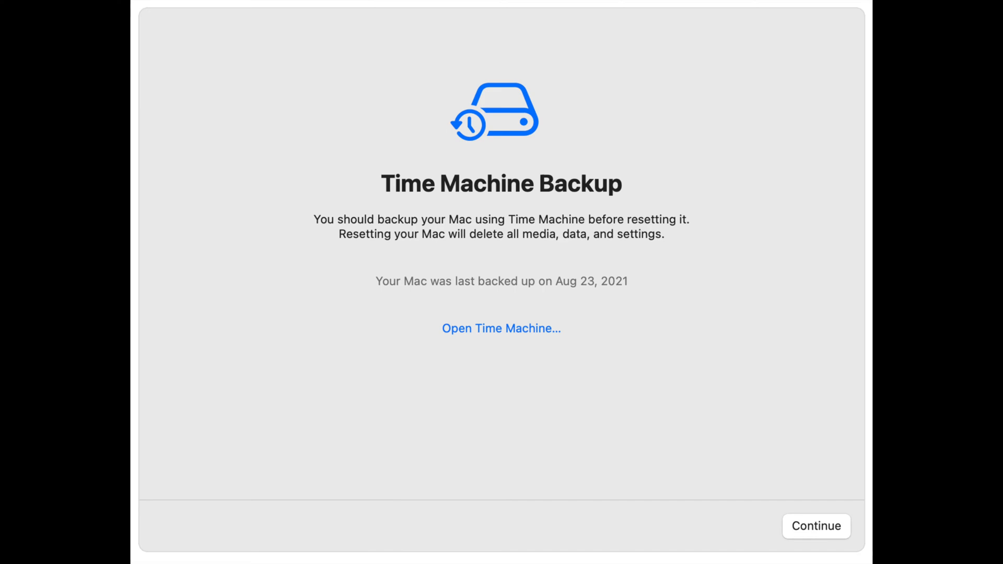
# Step: Continue past the Time Machine Backup reminder
pyautogui.click(816, 525)
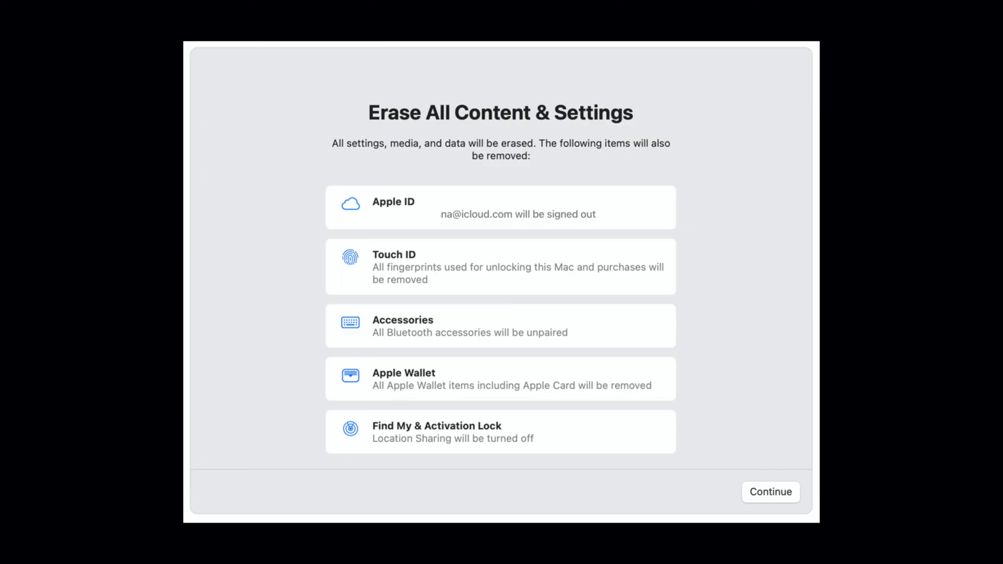
# Step: Accept the summary of items to be removed, reaching the final erase warning
pyautogui.click(770, 492)
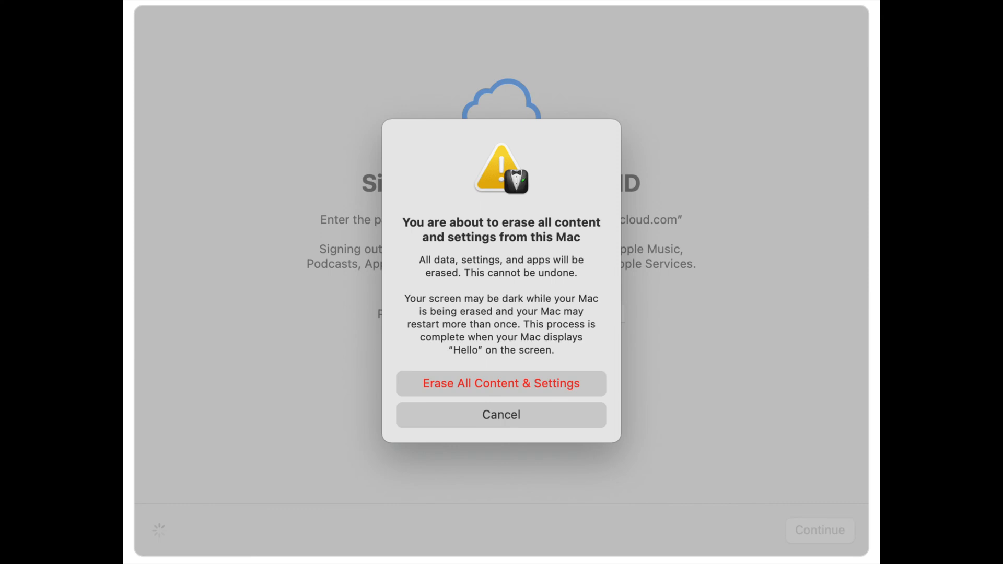